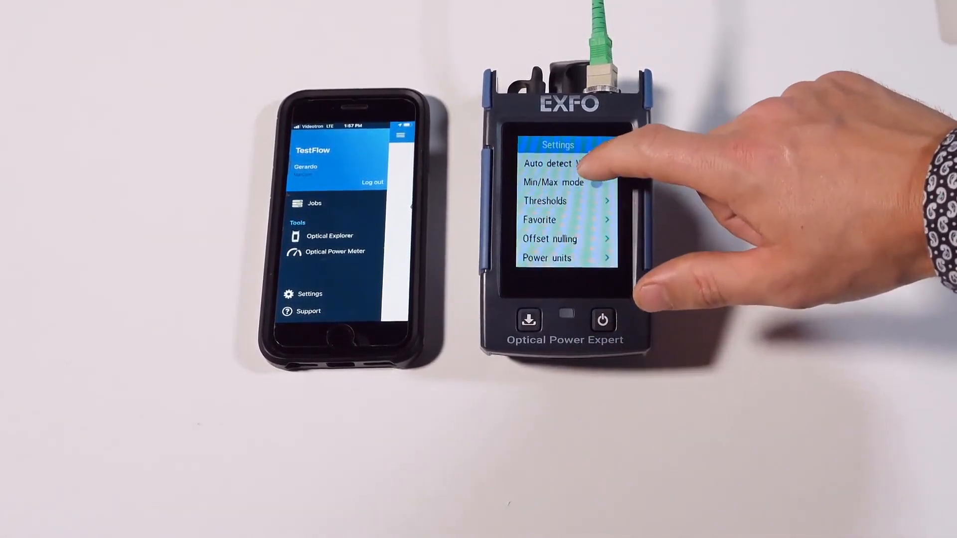
Scroll the meter's Settings menu to its lower options while TestFlow lists saved OPM results
scroll(down, 3)
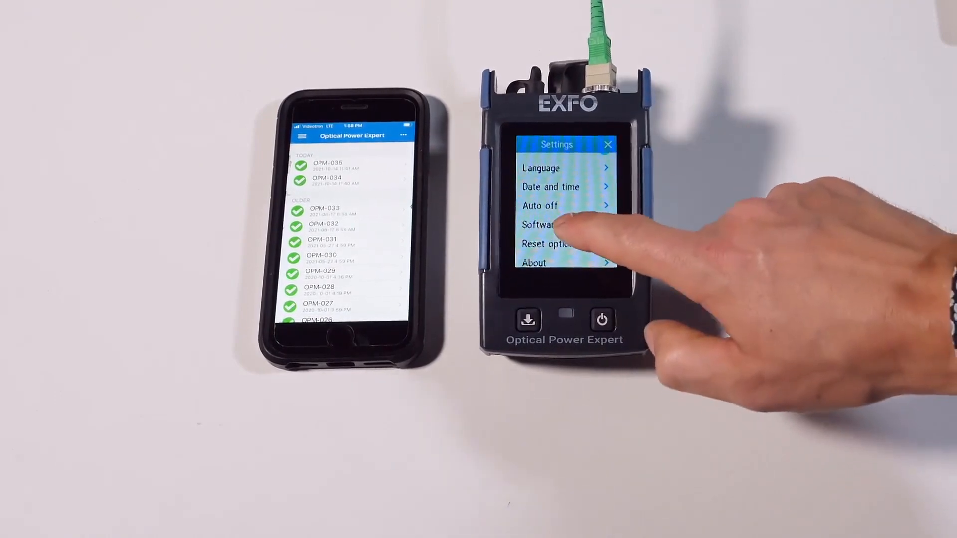
Open Software update on the meter to see it reports version 2.26, up to date
click(547, 225)
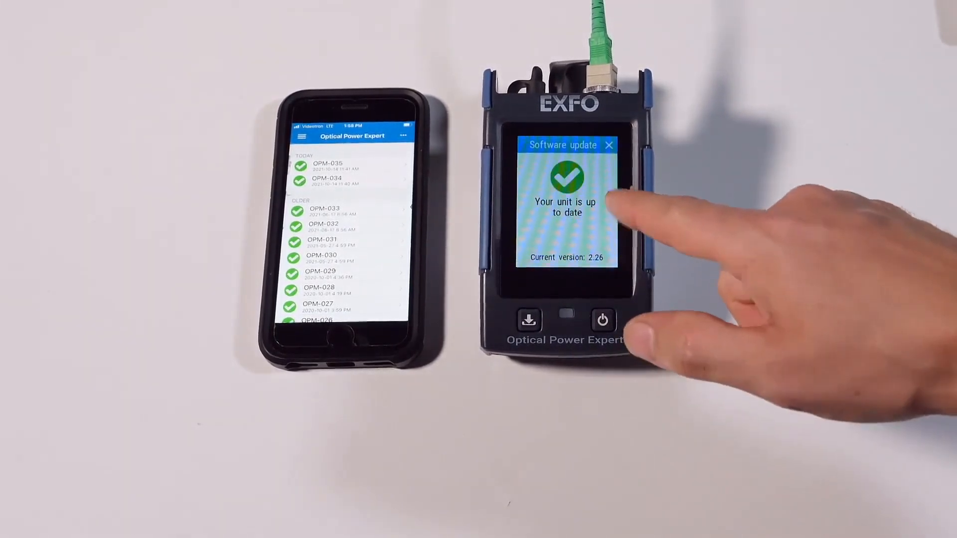